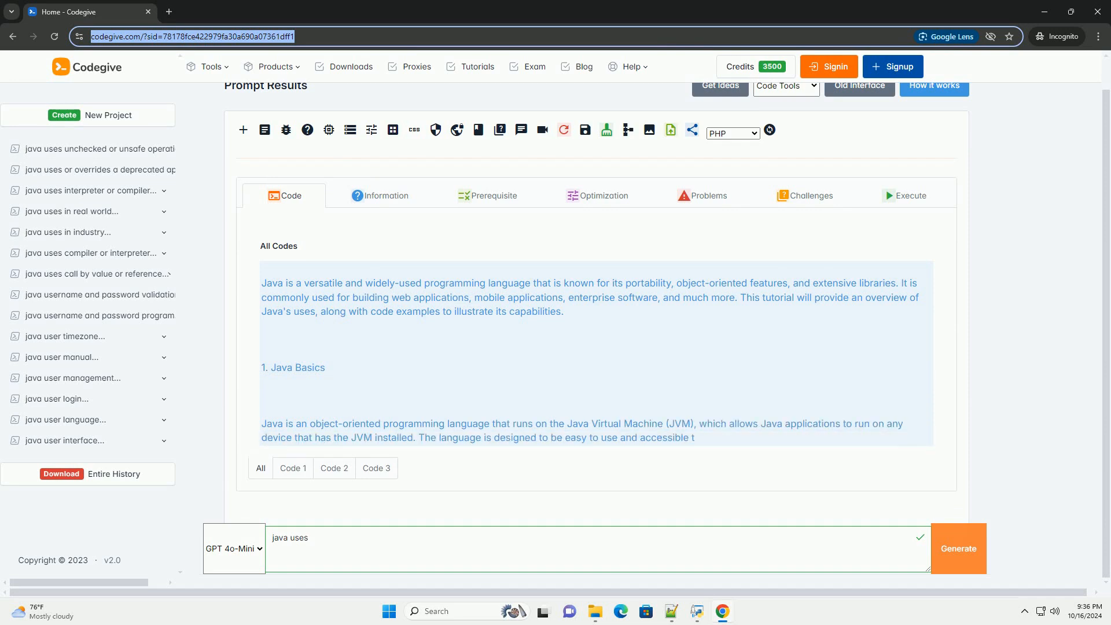
scroll(down, 3)
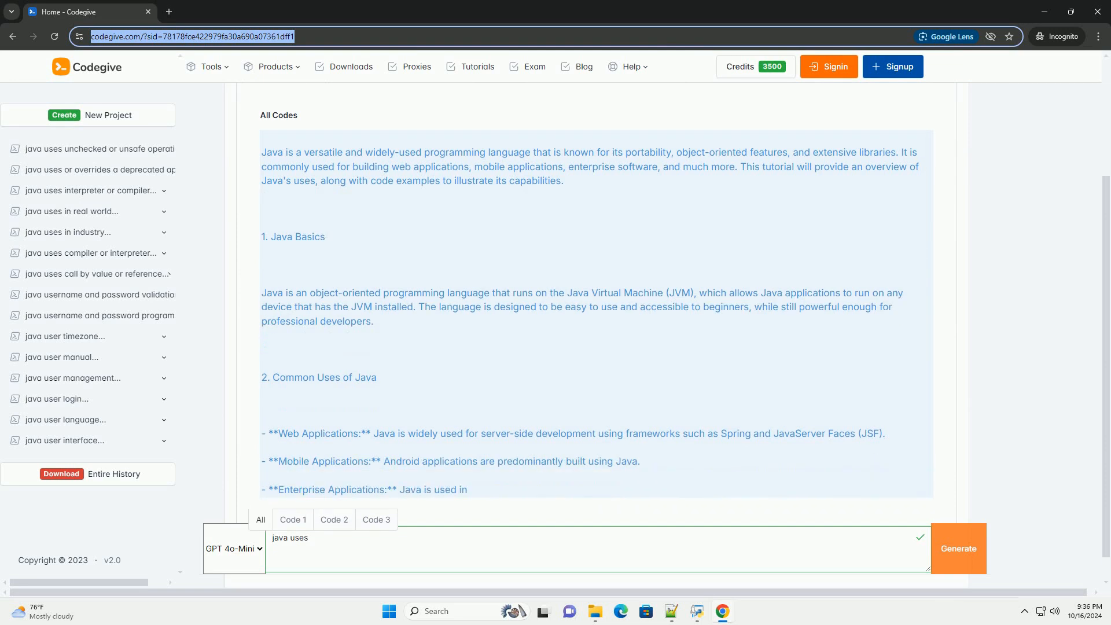
scroll(down, 3)
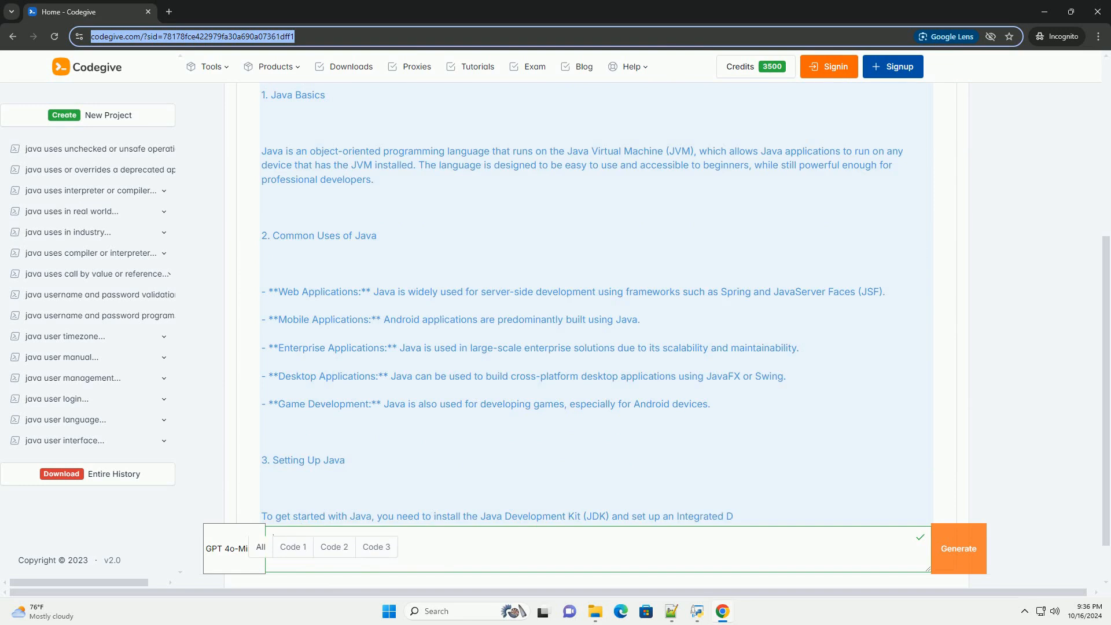
scroll(down, 3)
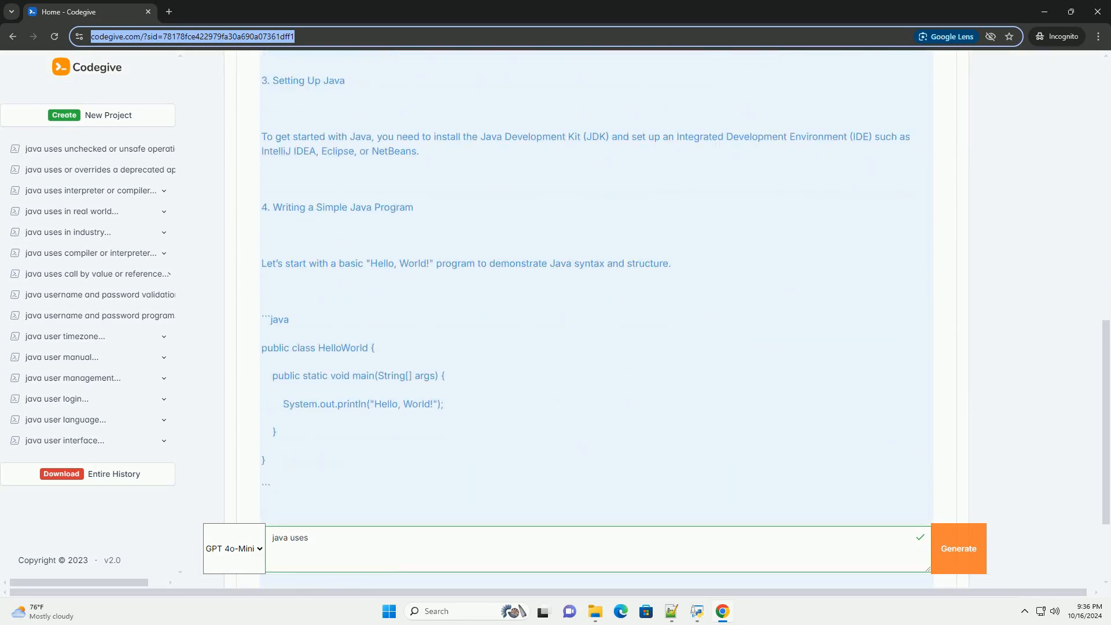
scroll(down, 3)
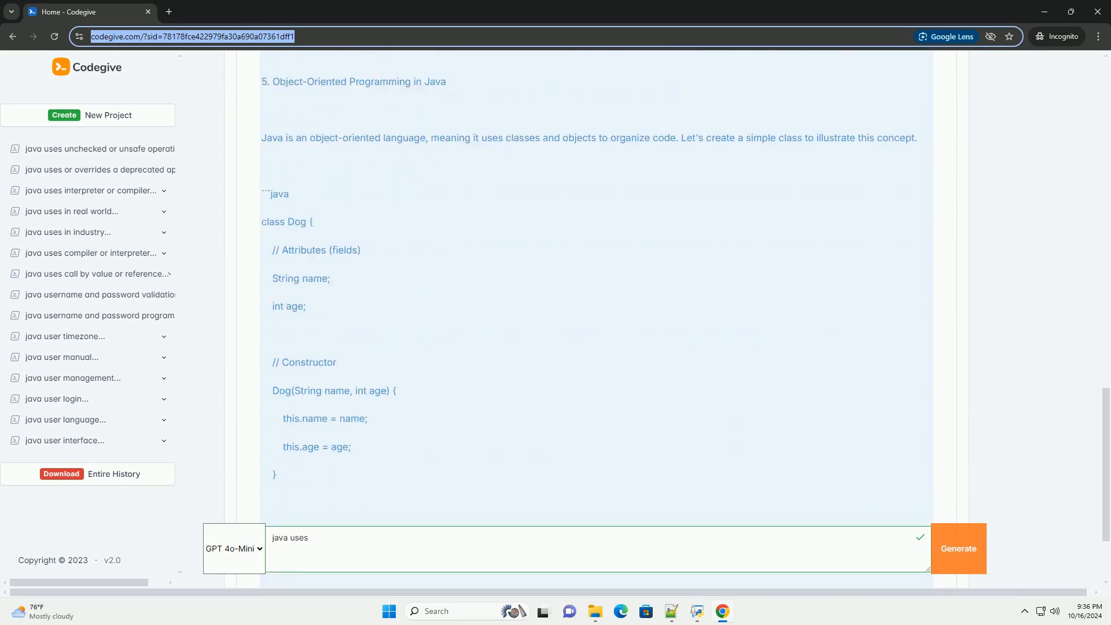
scroll(down, 3)
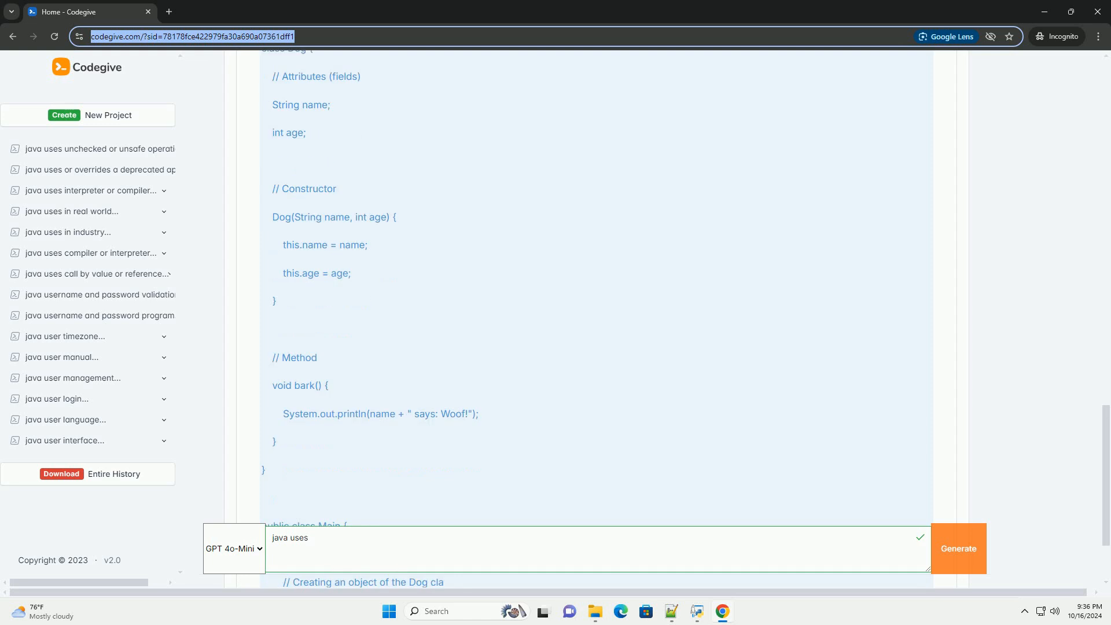
scroll(down, 3)
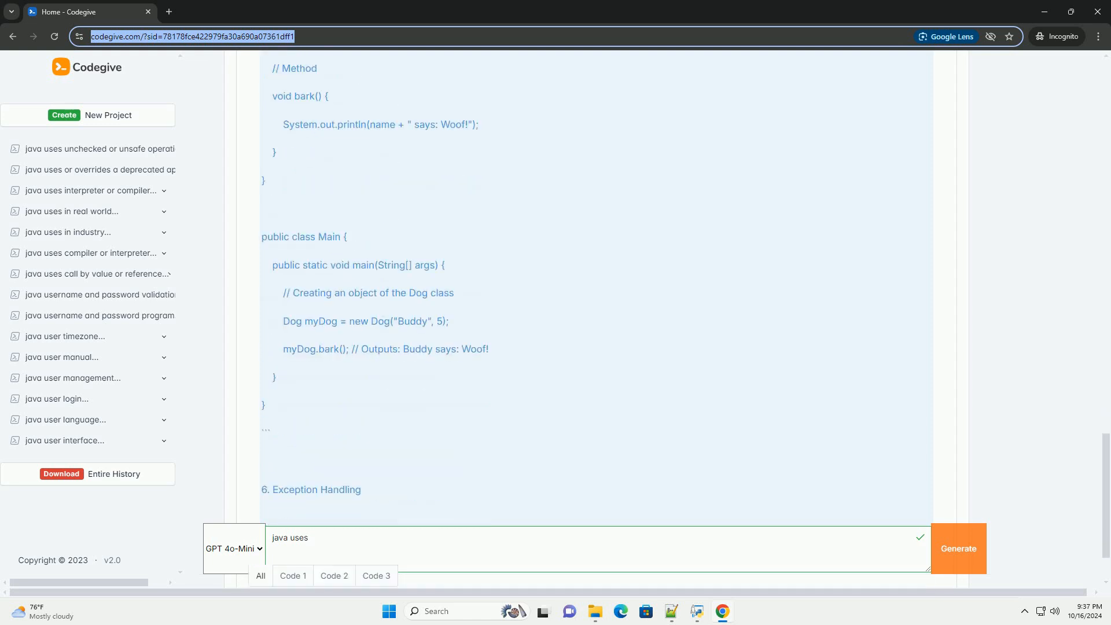
scroll(down, 3)
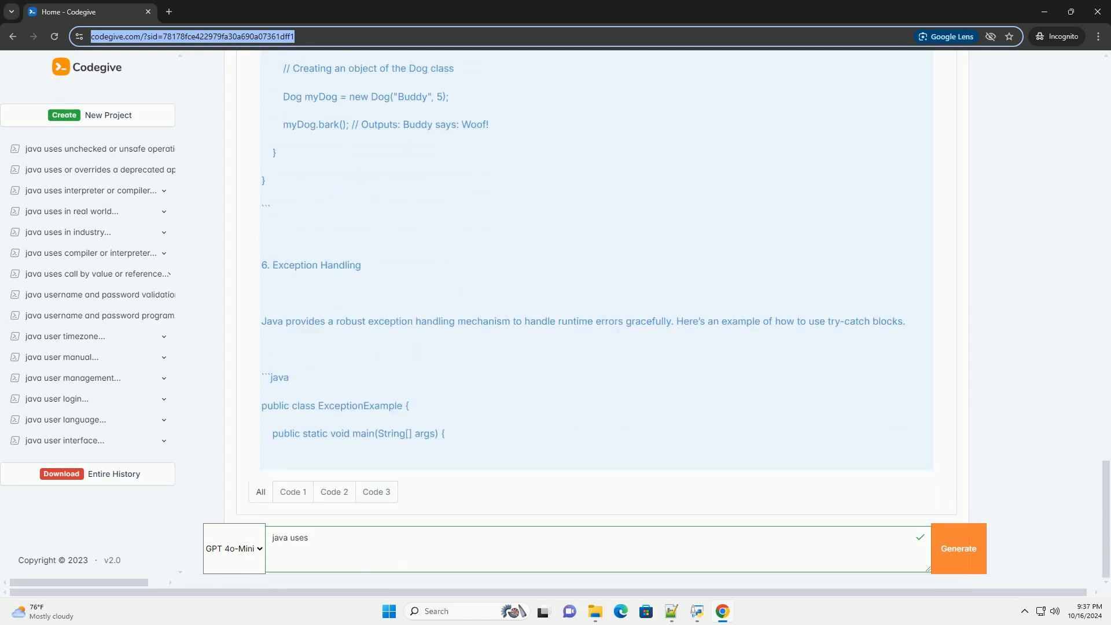
scroll(down, 3)
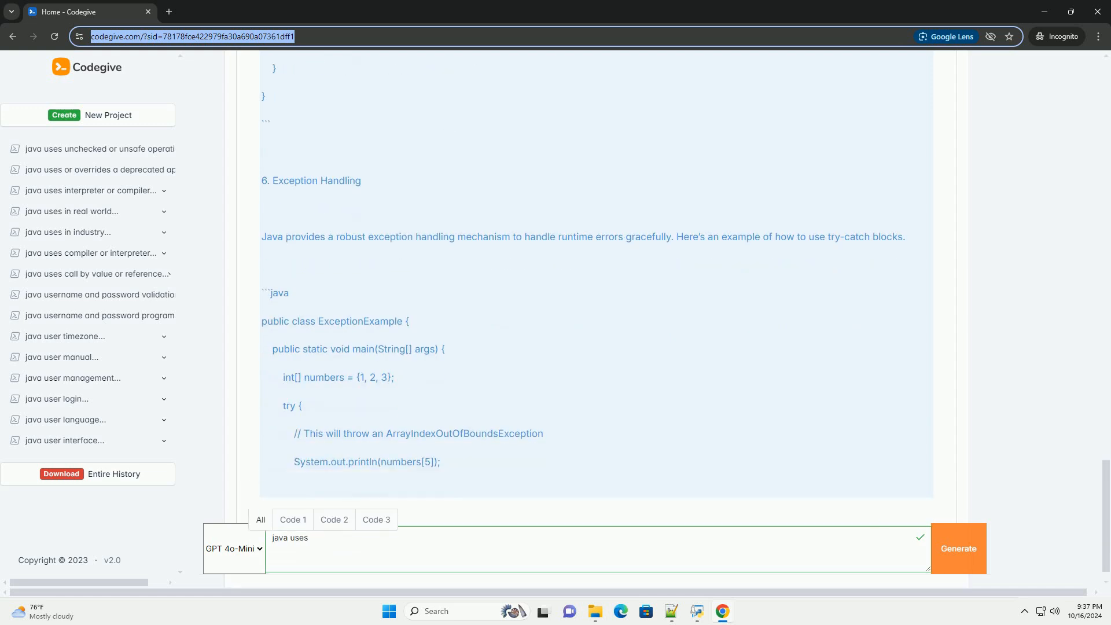
scroll(down, 3)
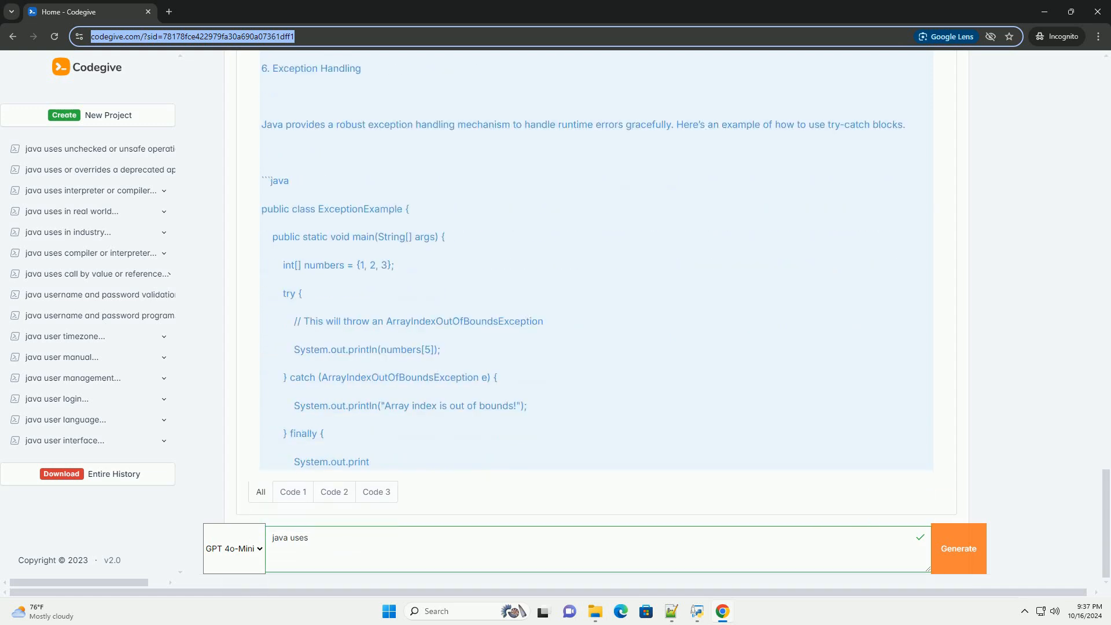
scroll(down, 3)
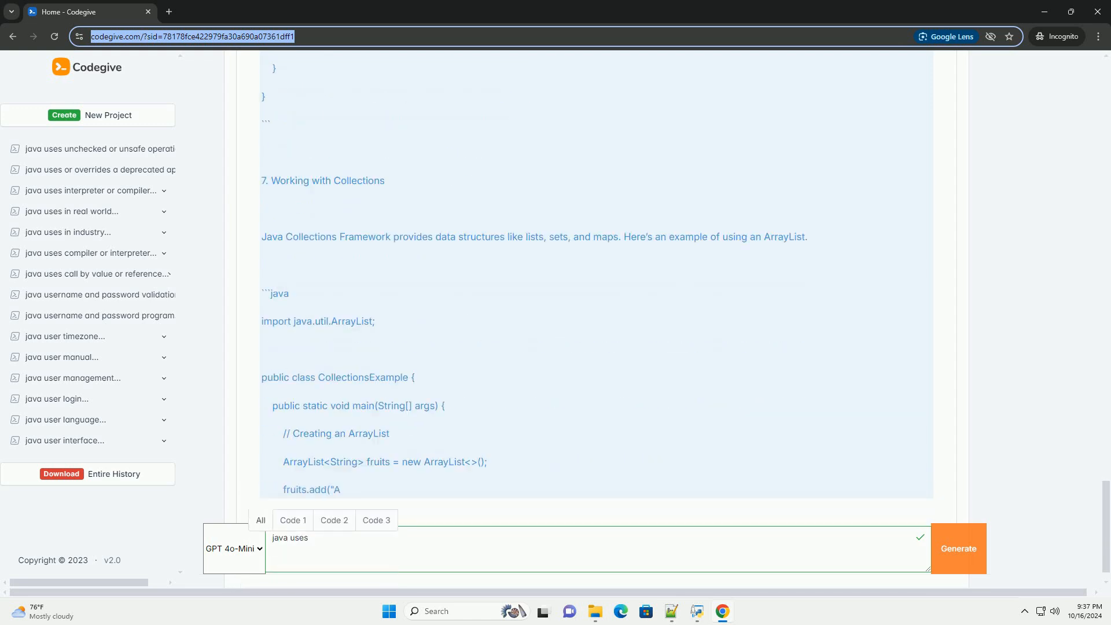
scroll(down, 3)
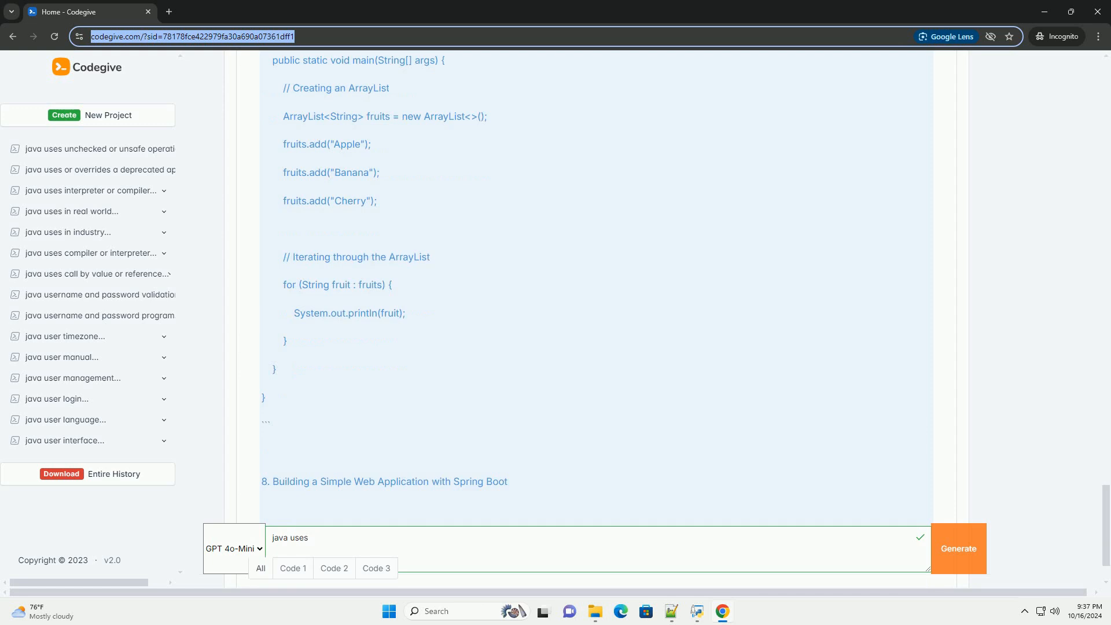
scroll(down, 3)
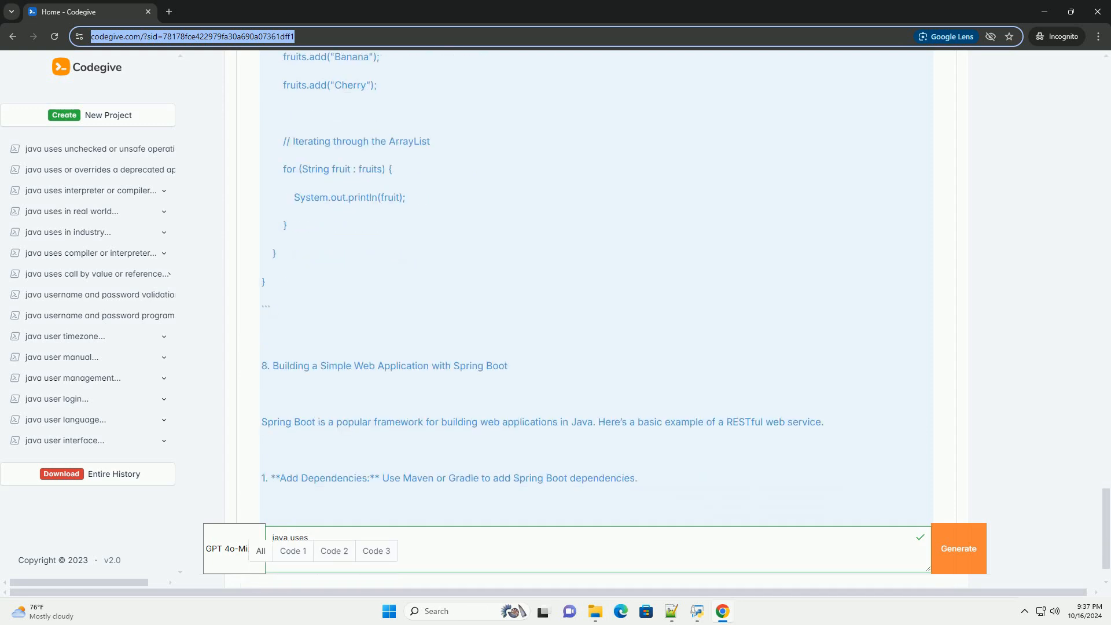
scroll(down, 3)
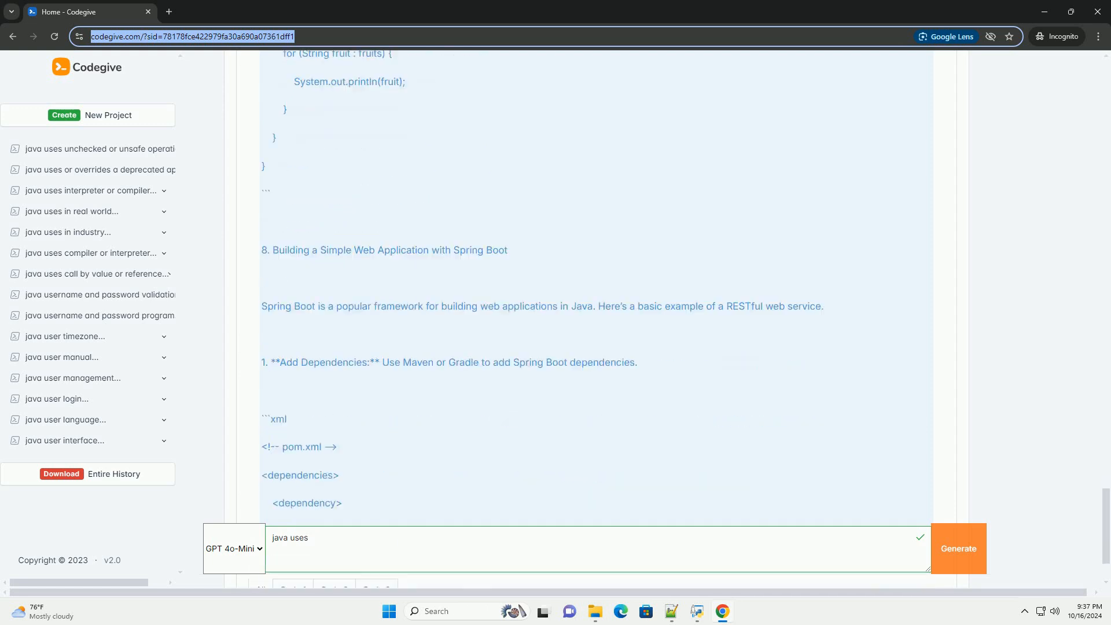
scroll(down, 3)
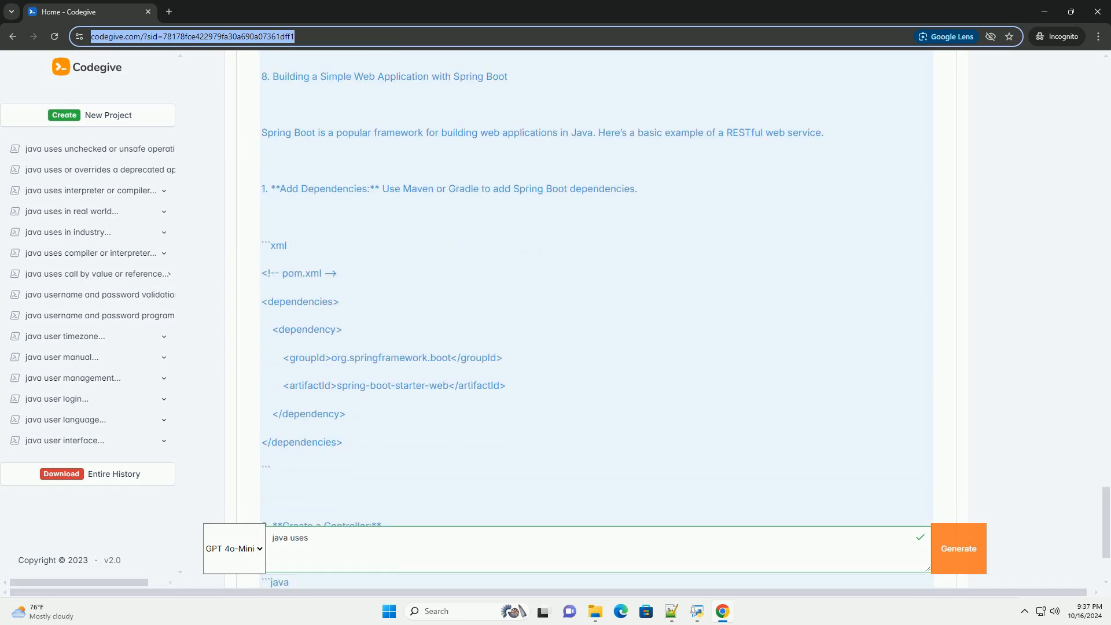
scroll(down, 3)
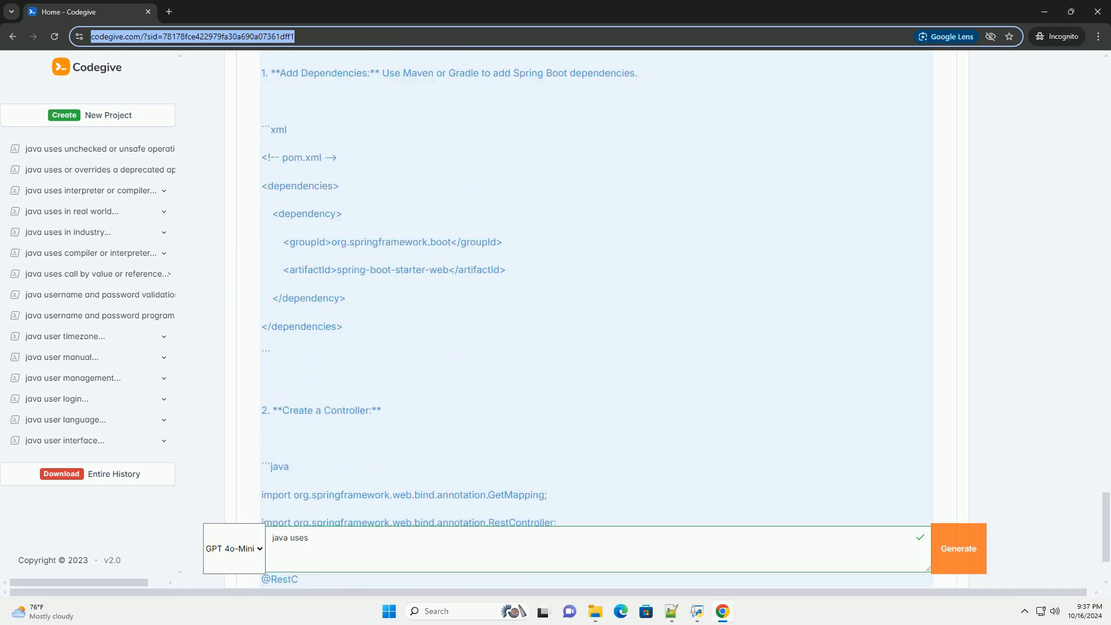
scroll(down, 3)
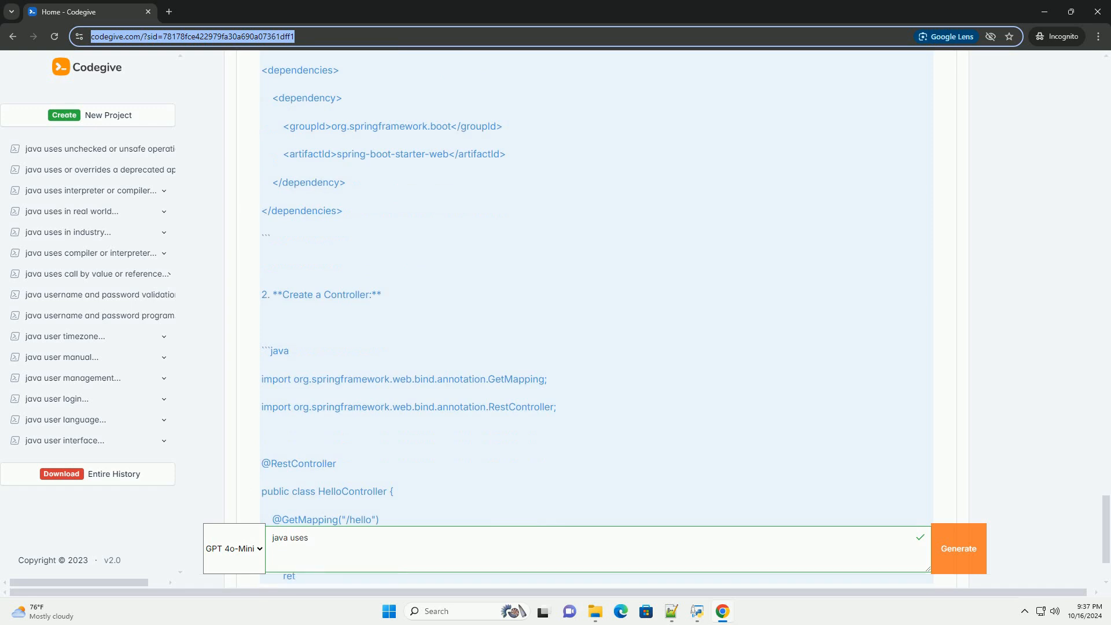
scroll(down, 3)
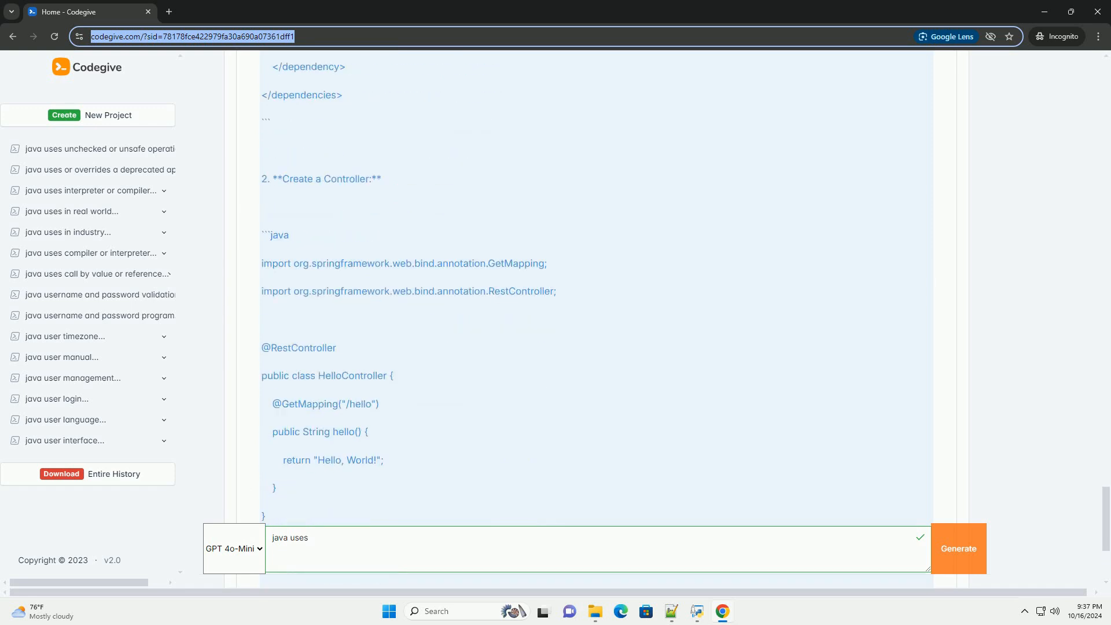
scroll(down, 3)
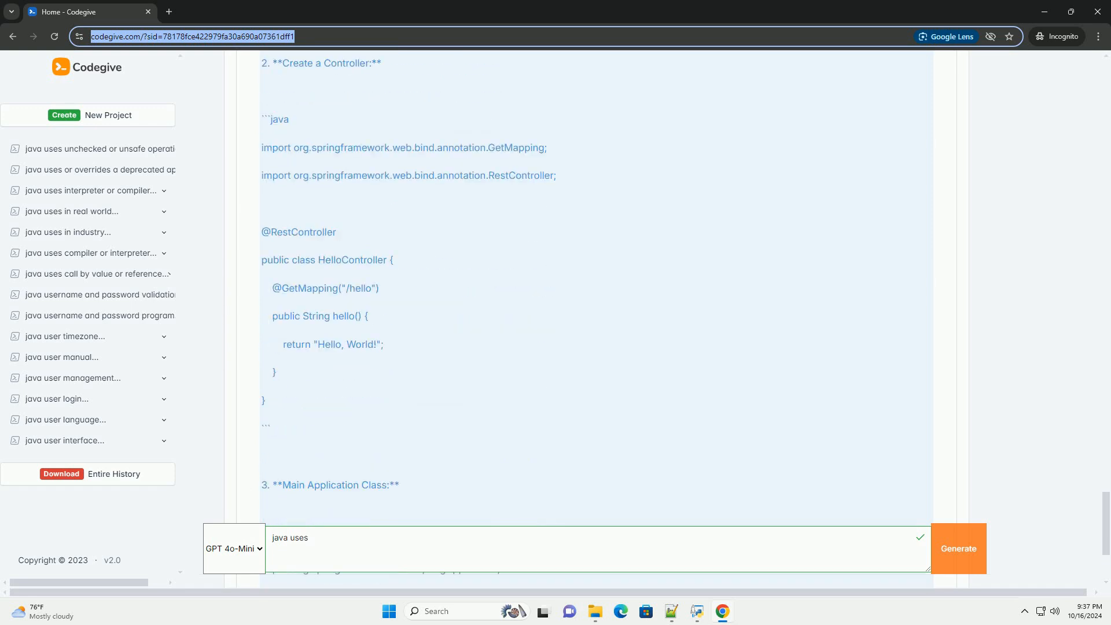
scroll(down, 3)
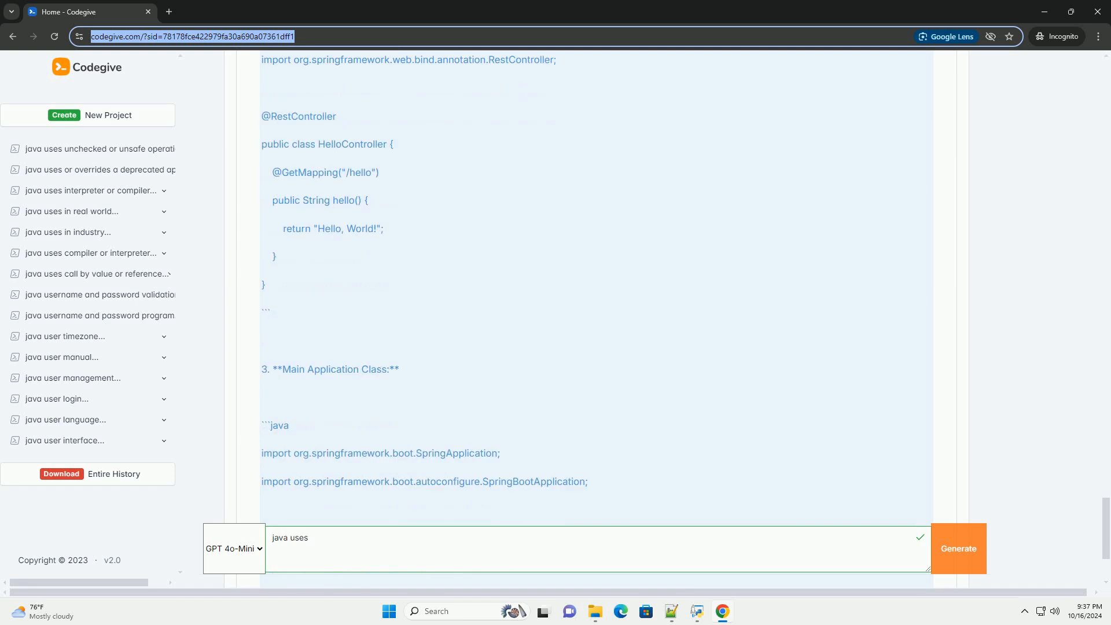
scroll(down, 3)
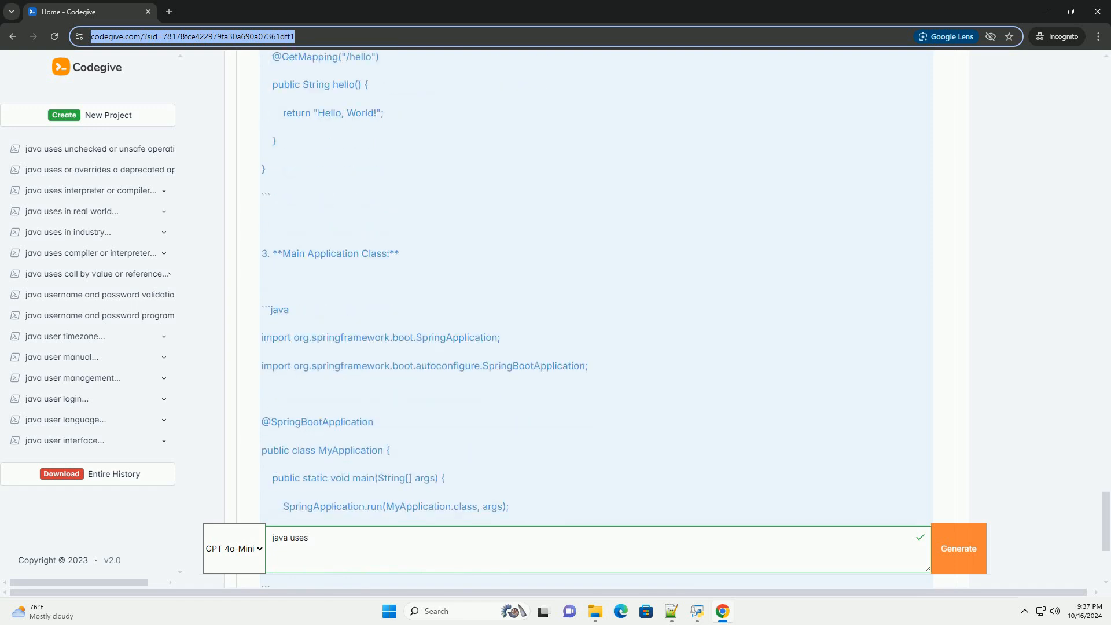
scroll(down, 3)
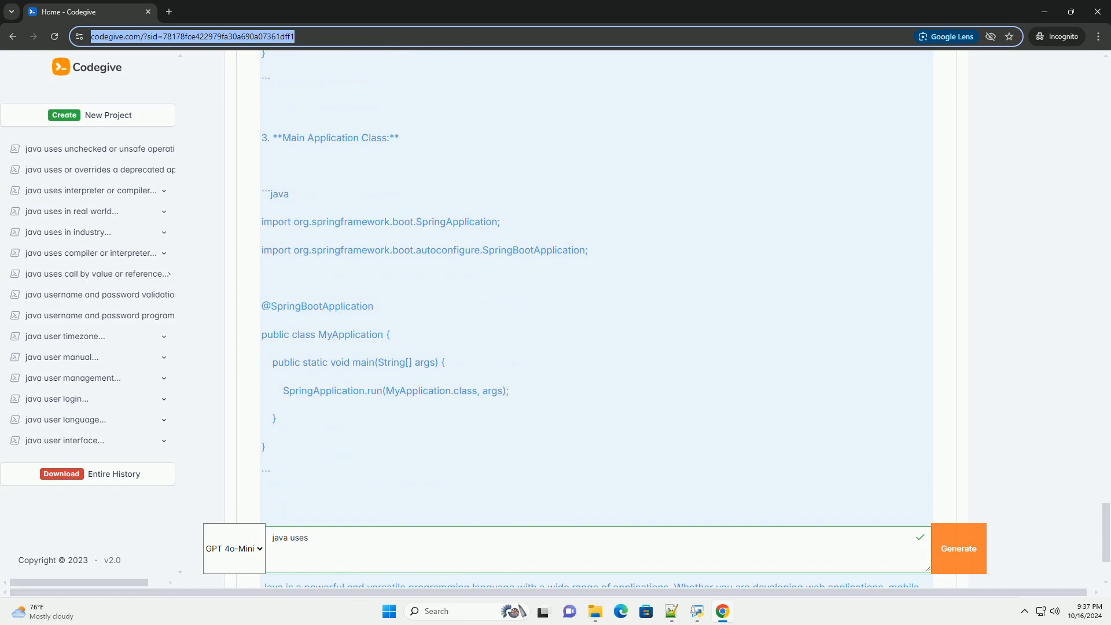